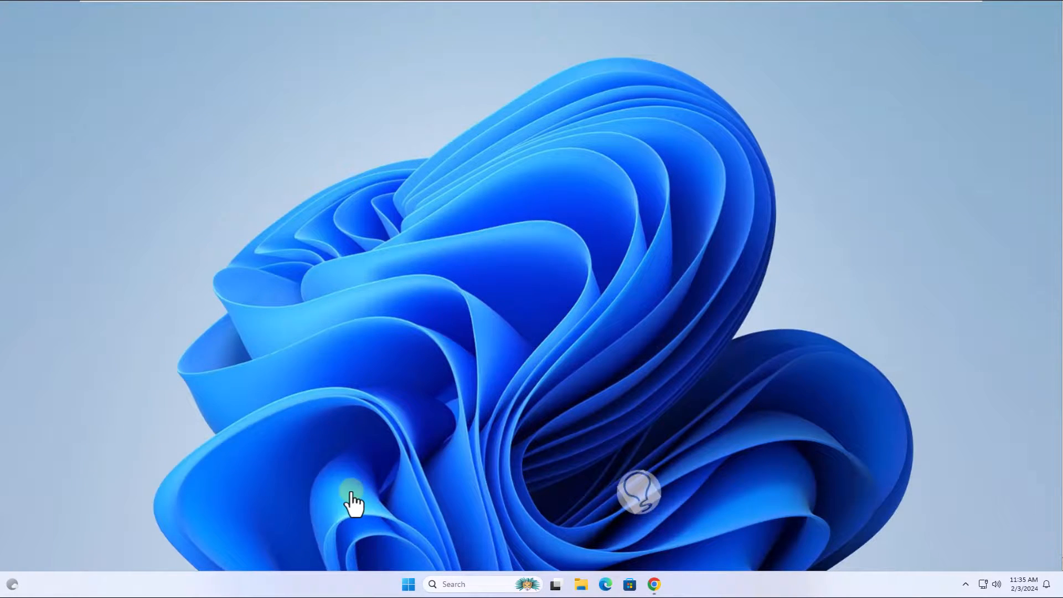
Launch Windows Settings from the Start menu's pinned apps
{"action": "left_click", "coordinate": [407, 583]}
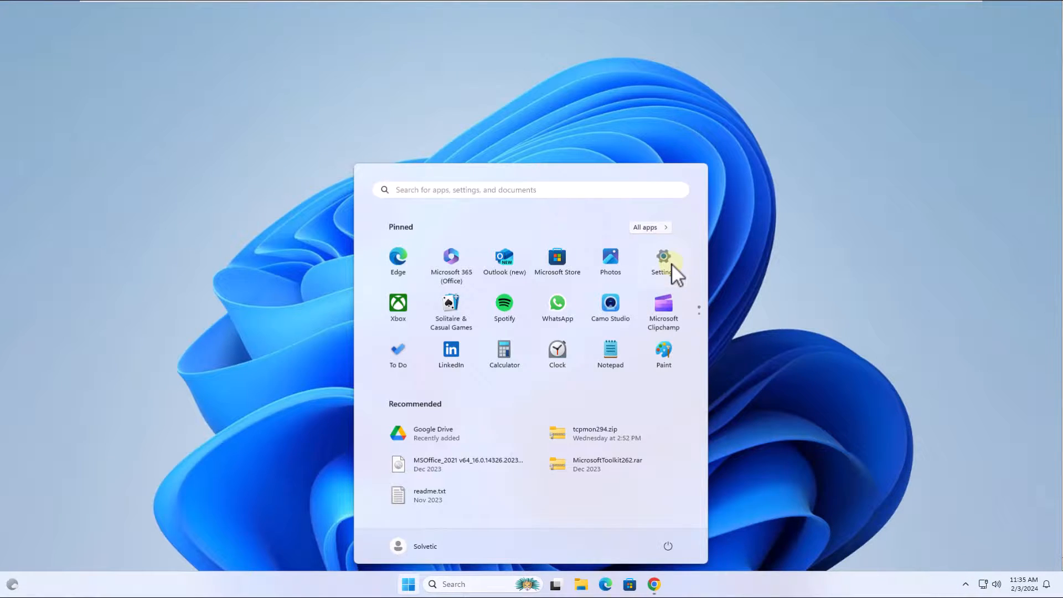
{"action": "left_click", "coordinate": [663, 259]}
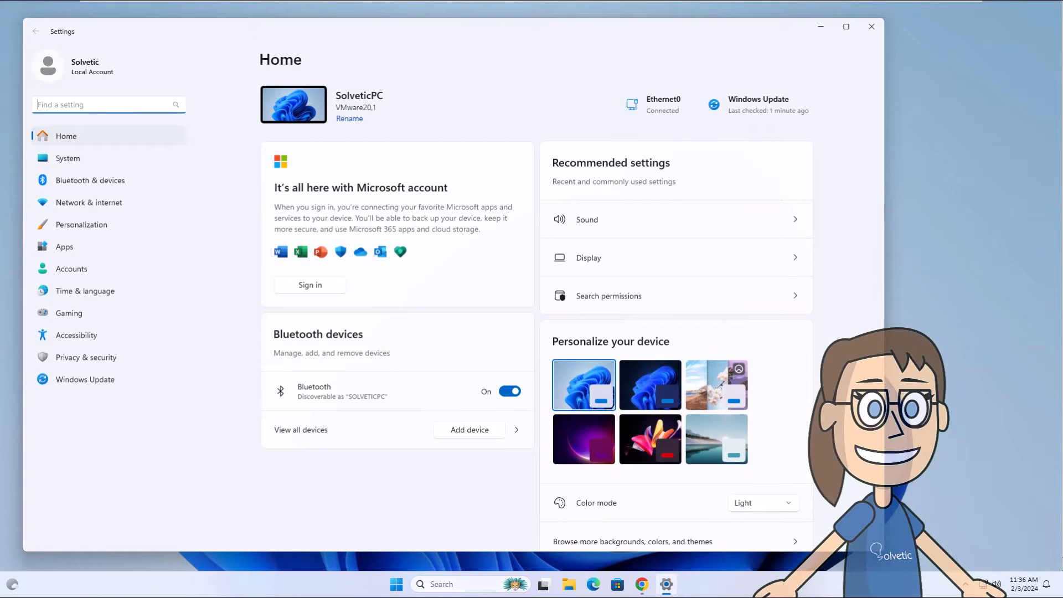
{"action": "mouse_move", "coordinate": [85, 379]}
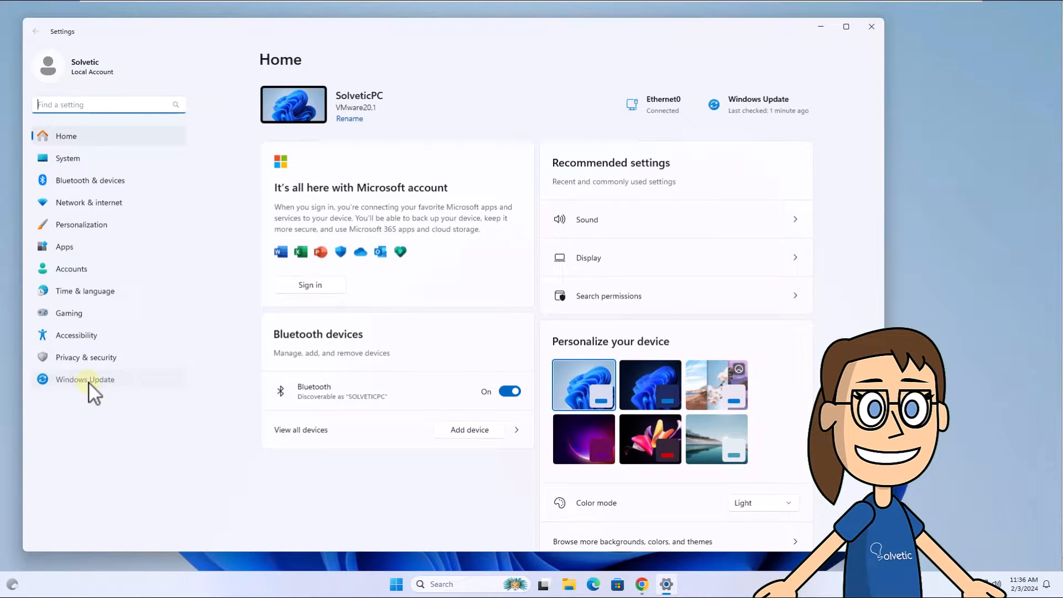
Check for updates on the Windows Update page, then close Settings
{"action": "left_click", "coordinate": [85, 378]}
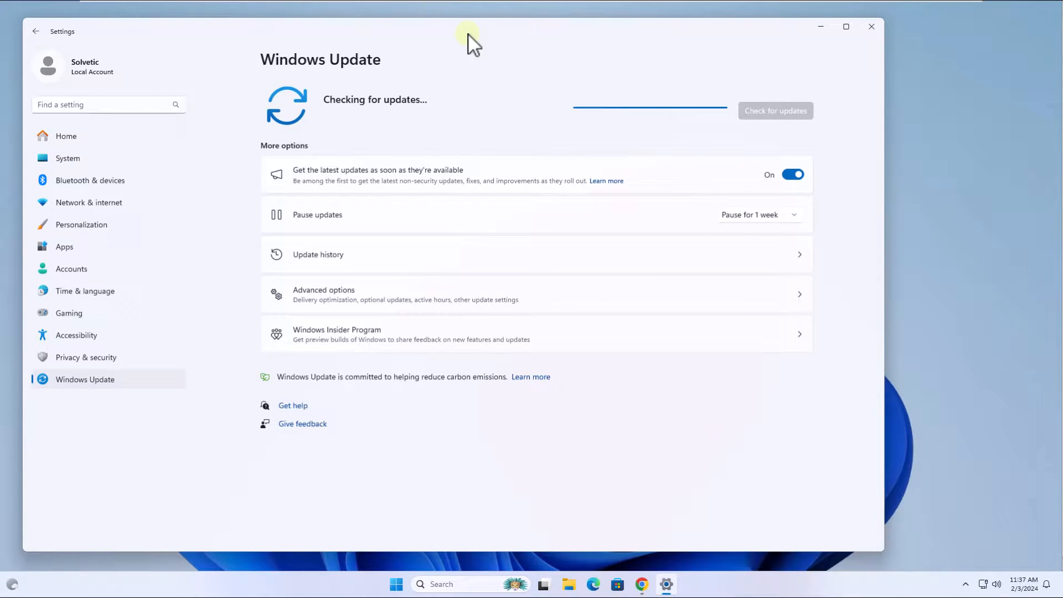
{"action": "left_click", "coordinate": [870, 27]}
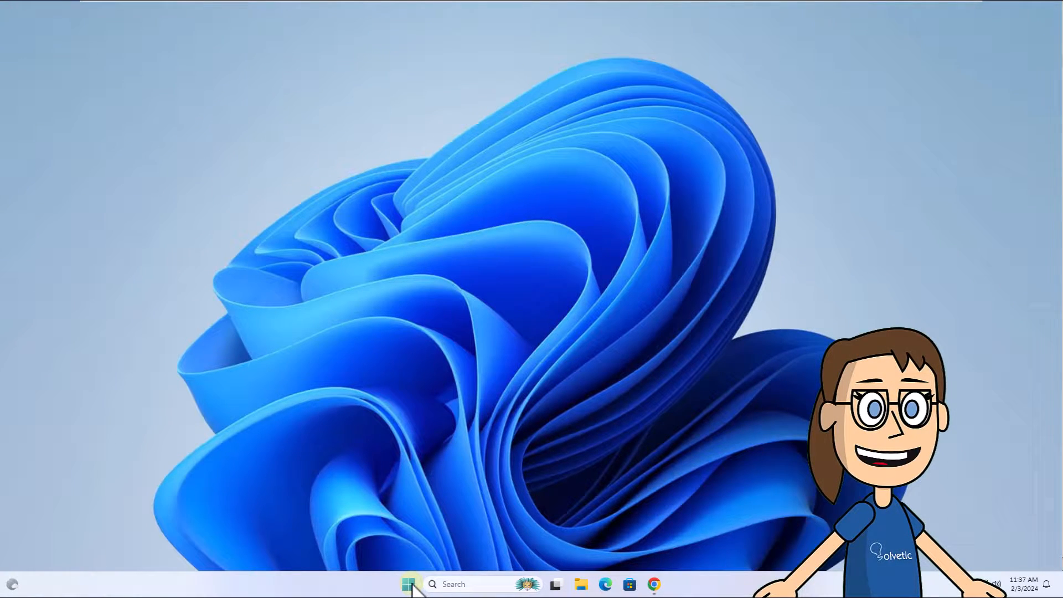
Search automatically for a VMware SVGA 3D driver in Device Manager; best driver already installed
{"action": "right_click", "coordinate": [407, 583]}
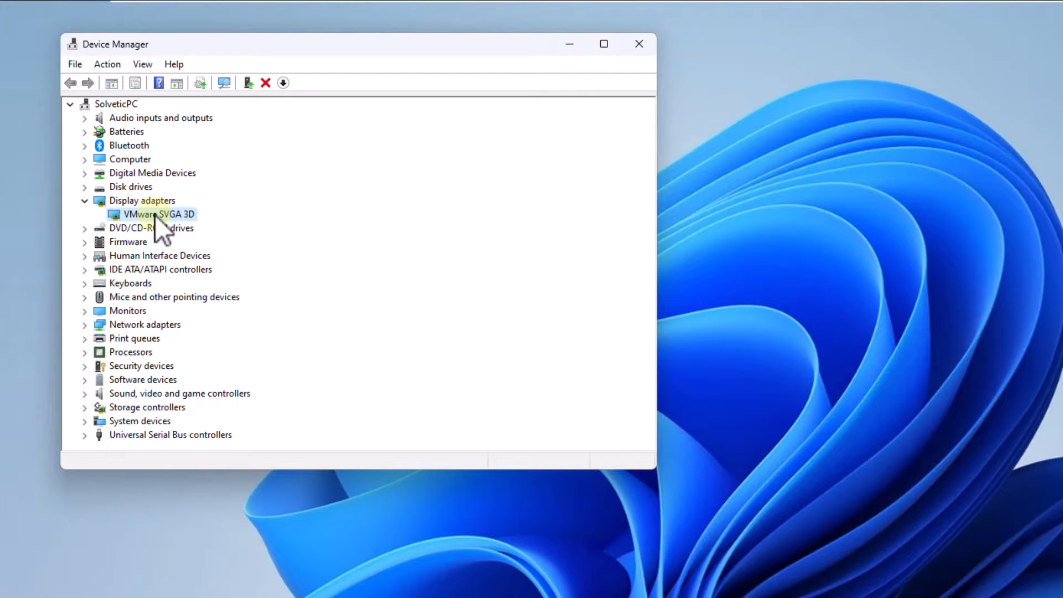
{"action": "right_click", "coordinate": [159, 214]}
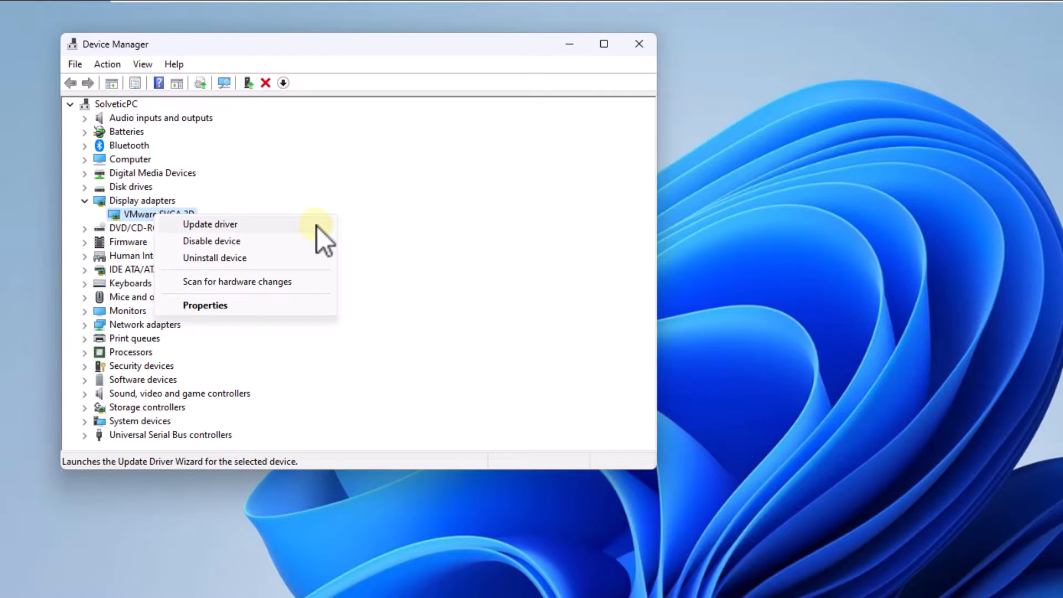
{"action": "left_click", "coordinate": [209, 224]}
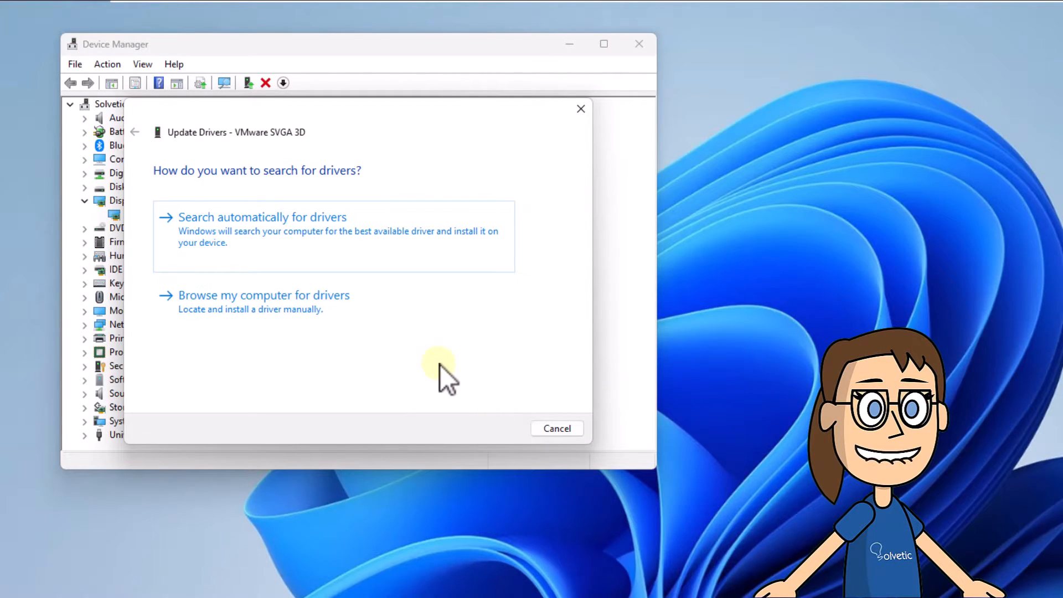
{"action": "left_click", "coordinate": [262, 217]}
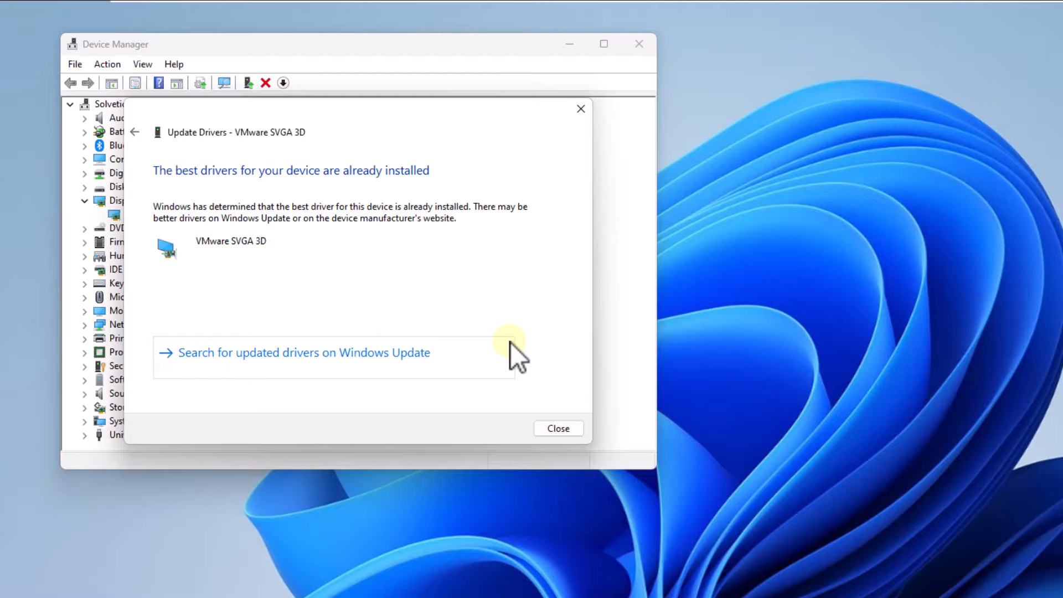
{"action": "left_click", "coordinate": [556, 428]}
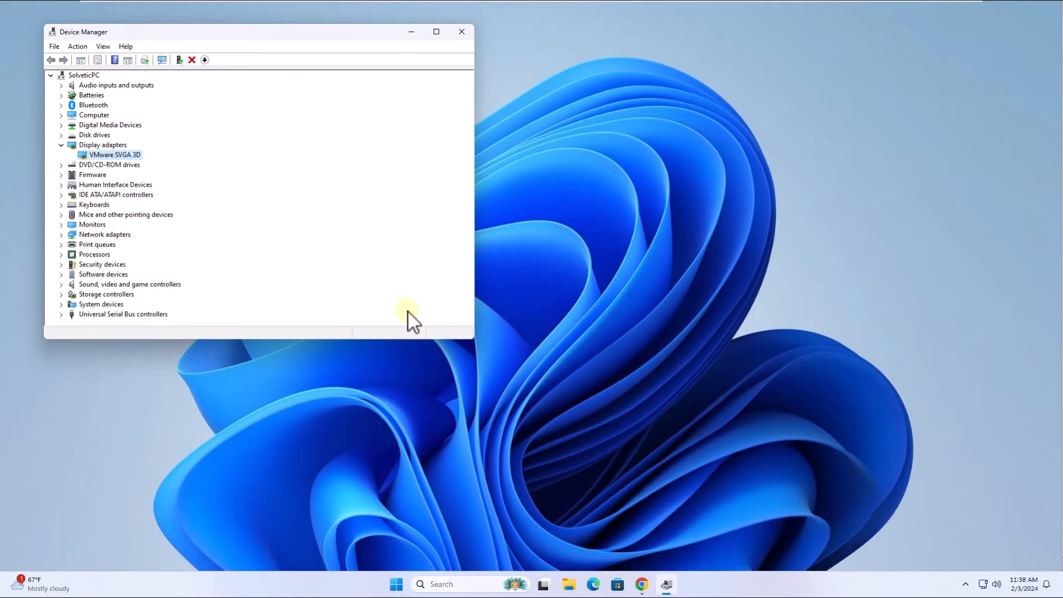
Download VC_redist.x64.exe from Microsoft's redistributable page and run the installer
{"action": "left_click", "coordinate": [462, 31]}
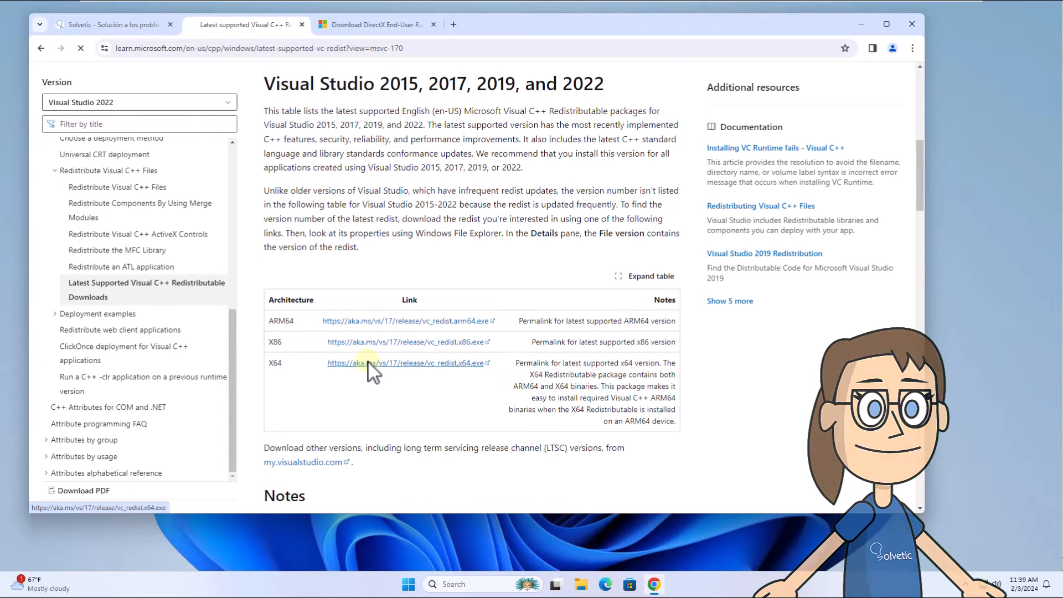
{"action": "left_click", "coordinate": [404, 363]}
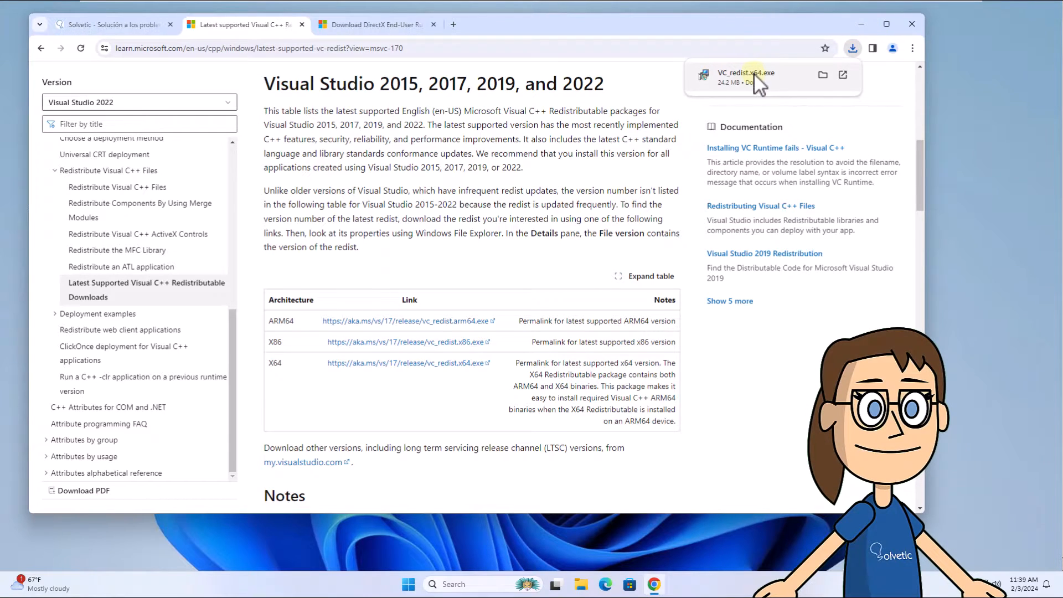
{"action": "left_click", "coordinate": [745, 77]}
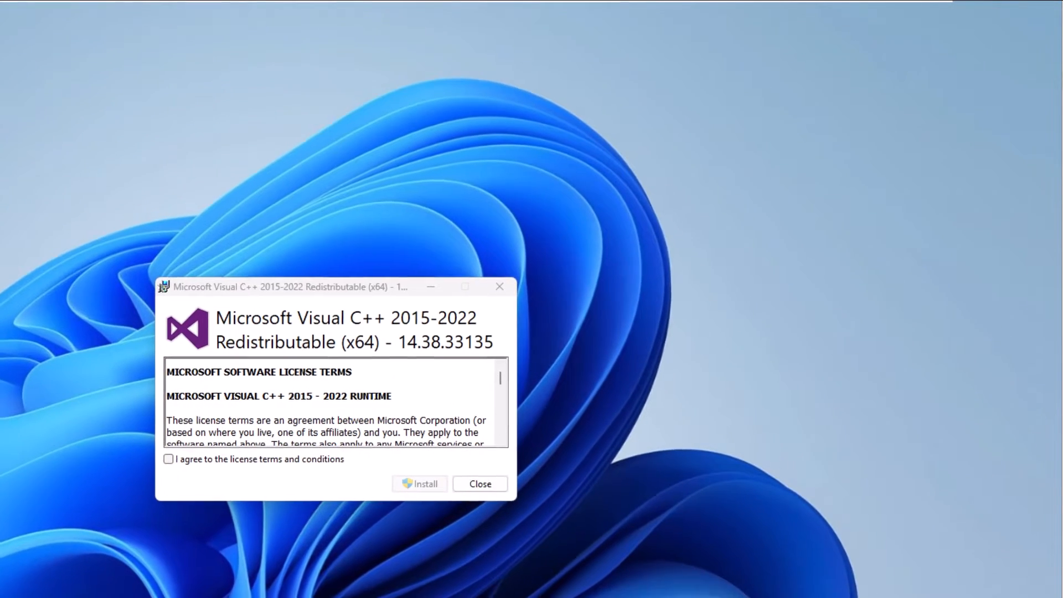
Accept the license and install Visual C++ 2015-2022 Redistributable (x64), approving the UAC prompt
{"action": "left_click", "coordinate": [167, 459]}
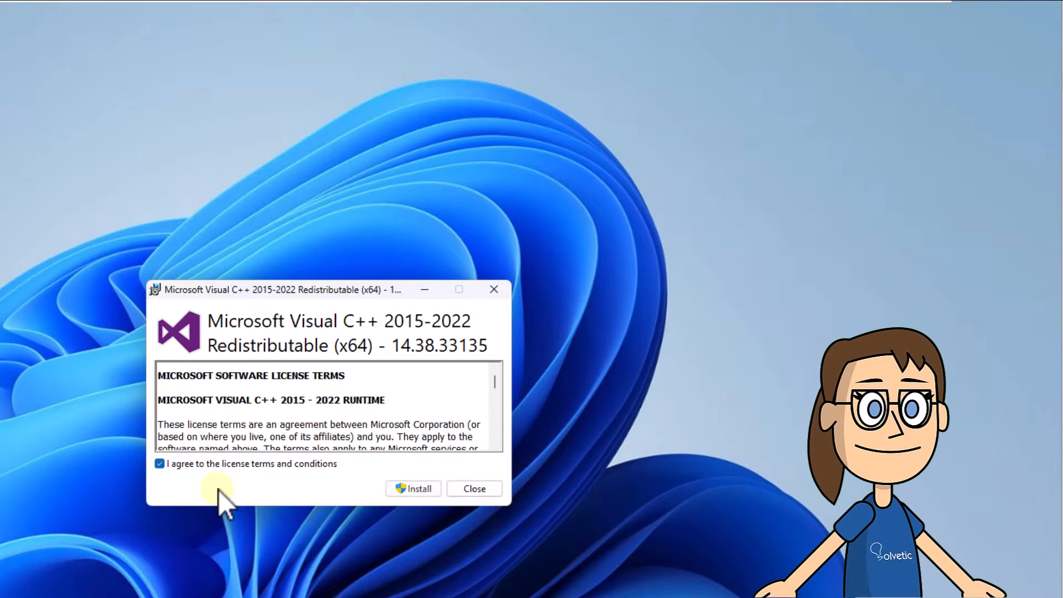
{"action": "left_click", "coordinate": [413, 488]}
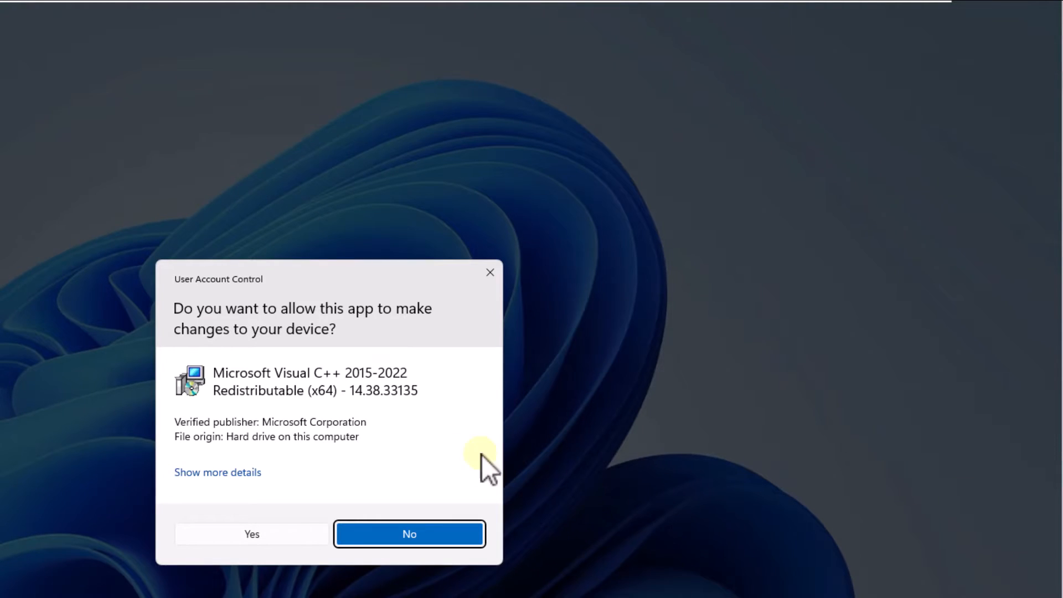
{"action": "left_click", "coordinate": [251, 534]}
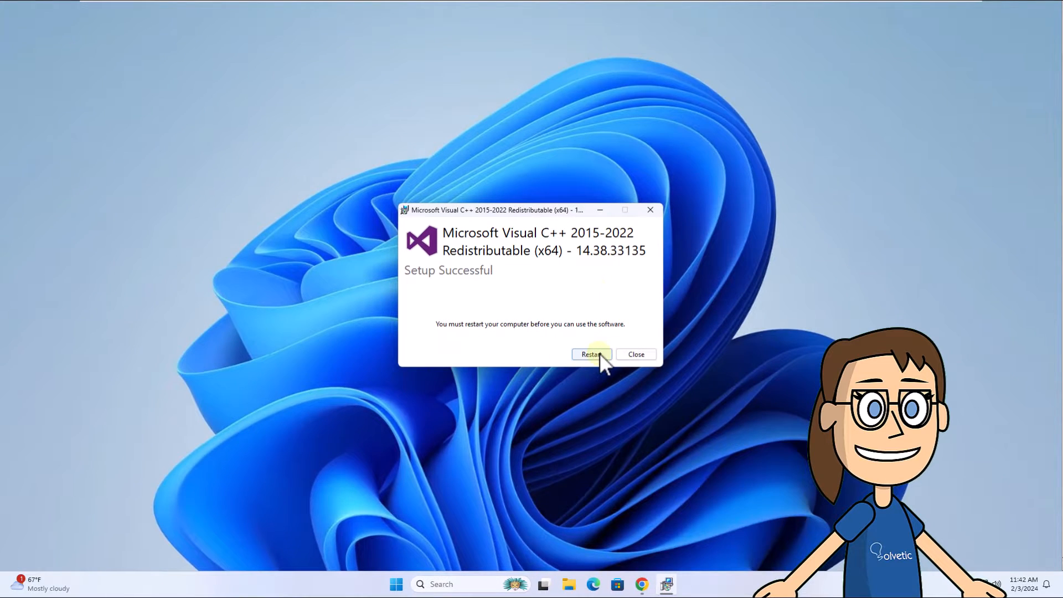
{"action": "left_click", "coordinate": [634, 353]}
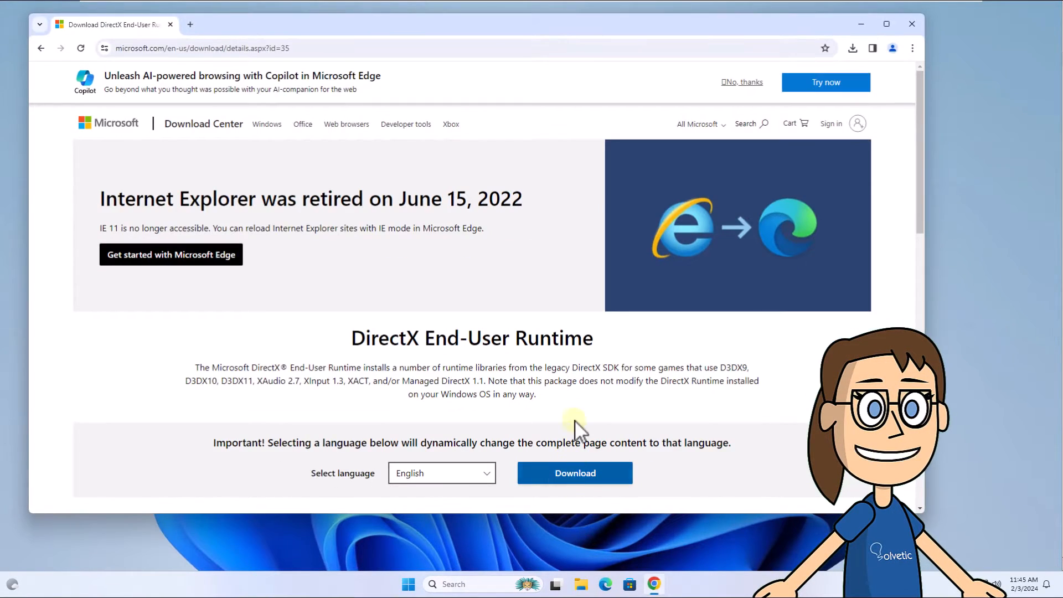
Download and launch the DirectX End-User Runtime installer
{"action": "scroll", "scroll_direction": "down", "scroll_amount": 3}
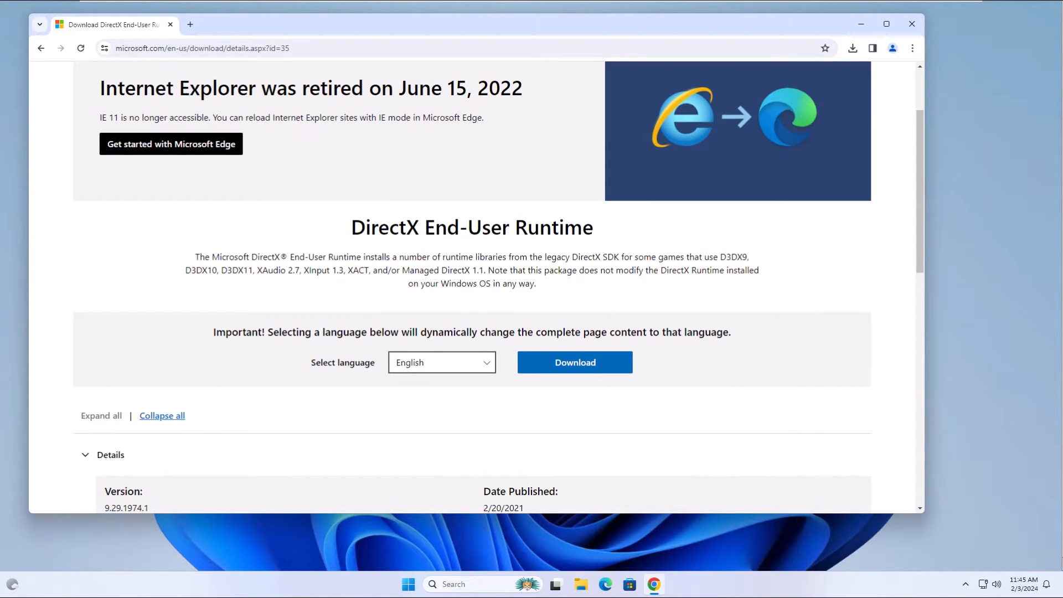
{"action": "left_click", "coordinate": [574, 362]}
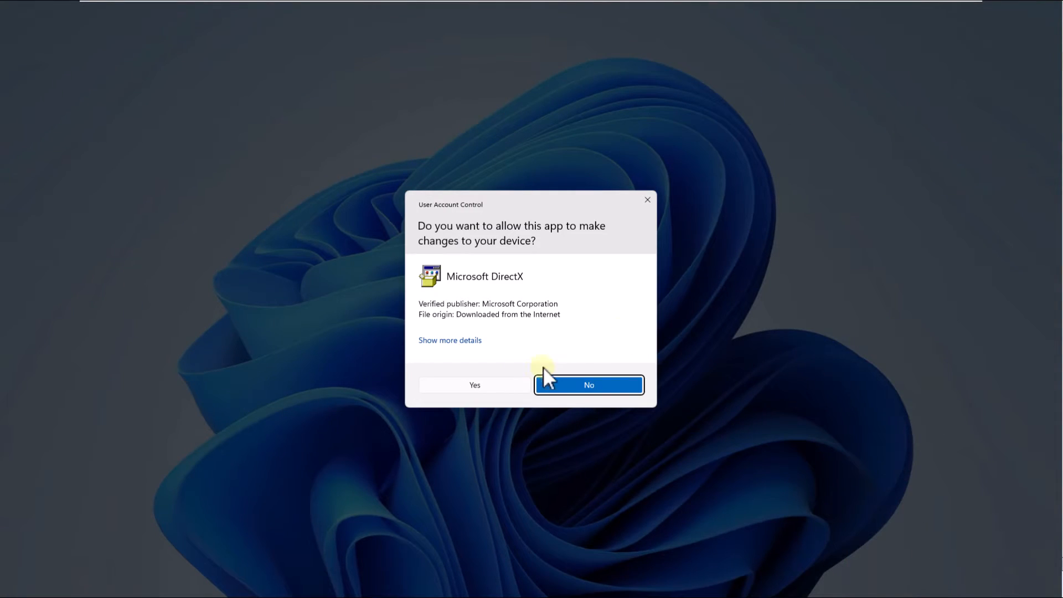
Allow DirectX setup, accept its license, and decline the Bing Bar
{"action": "left_click", "coordinate": [587, 384]}
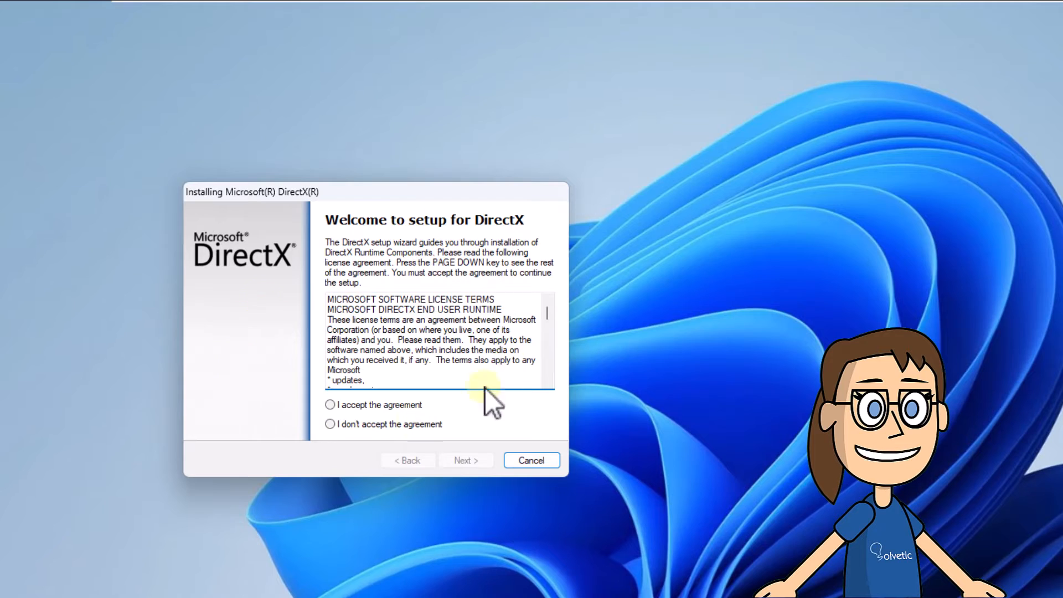
{"action": "left_click", "coordinate": [330, 404]}
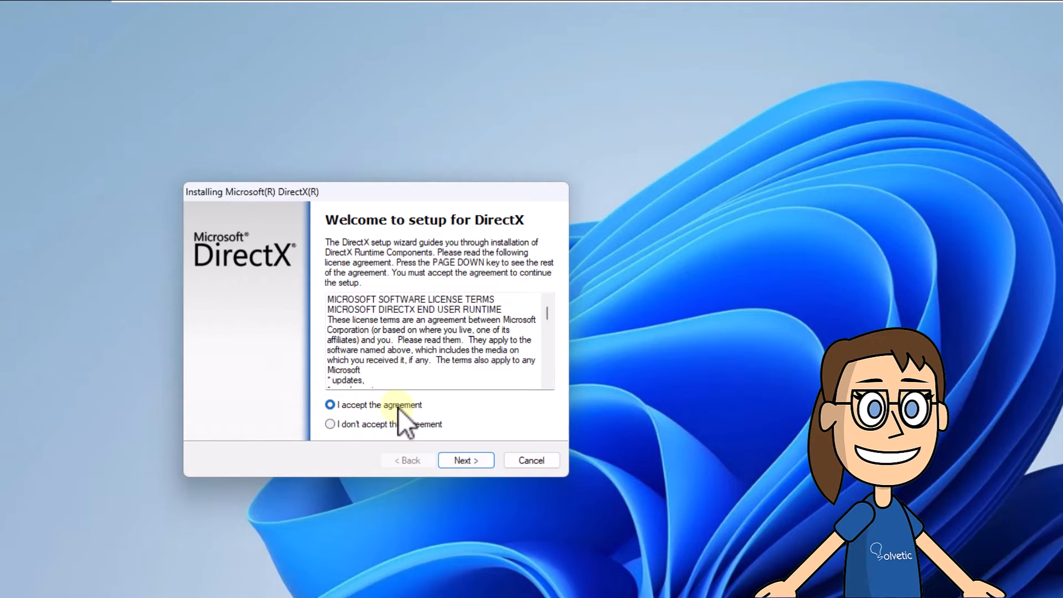
{"action": "left_click", "coordinate": [466, 459]}
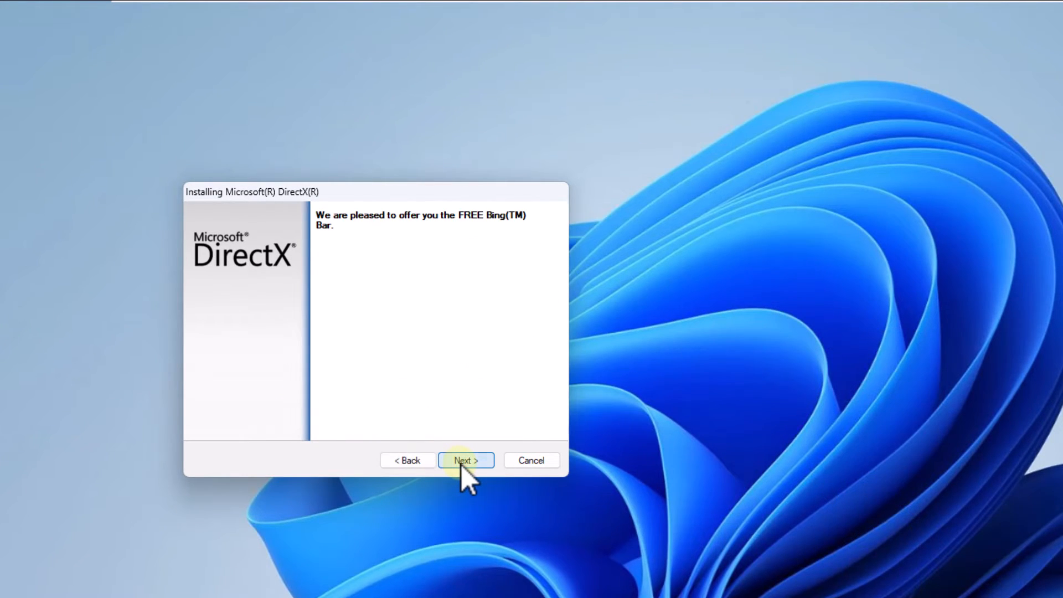
{"action": "left_click", "coordinate": [465, 460]}
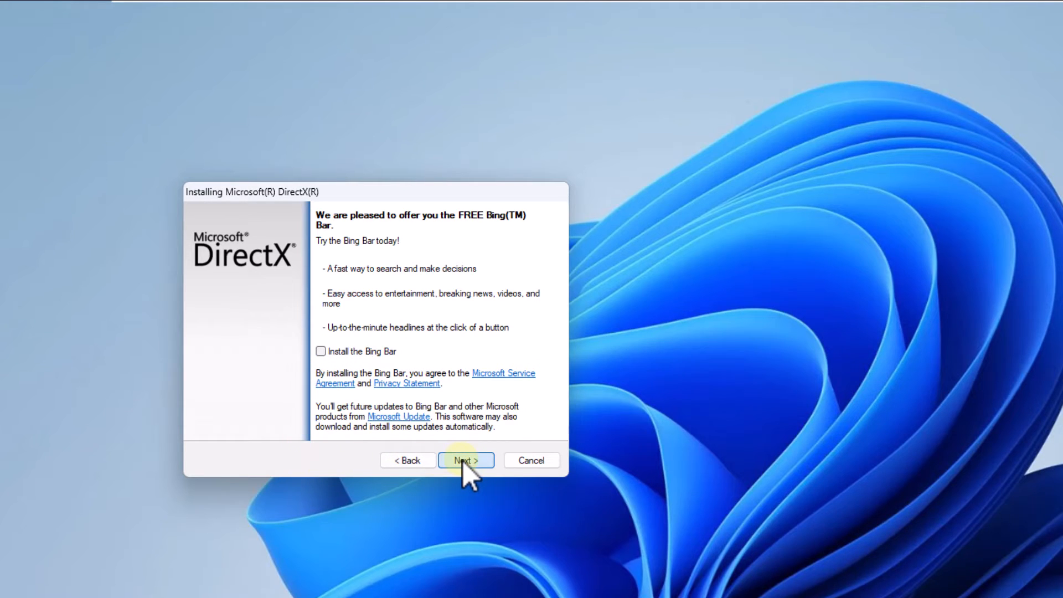
{"action": "left_click", "coordinate": [465, 459]}
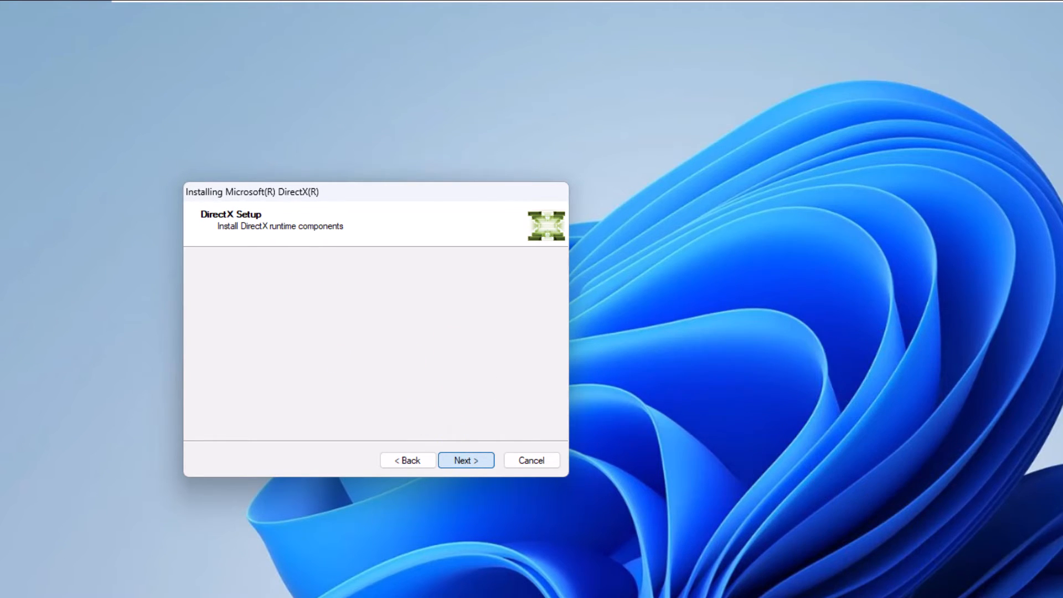
Install the DirectX runtime components and finish the setup wizard
{"action": "left_click", "coordinate": [465, 460]}
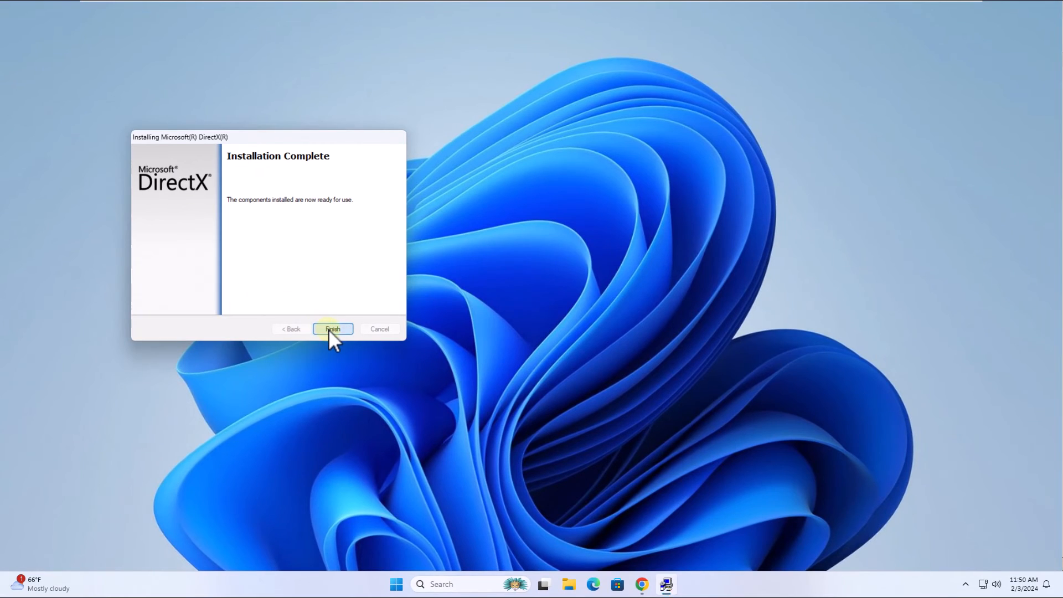
{"action": "left_click", "coordinate": [331, 329]}
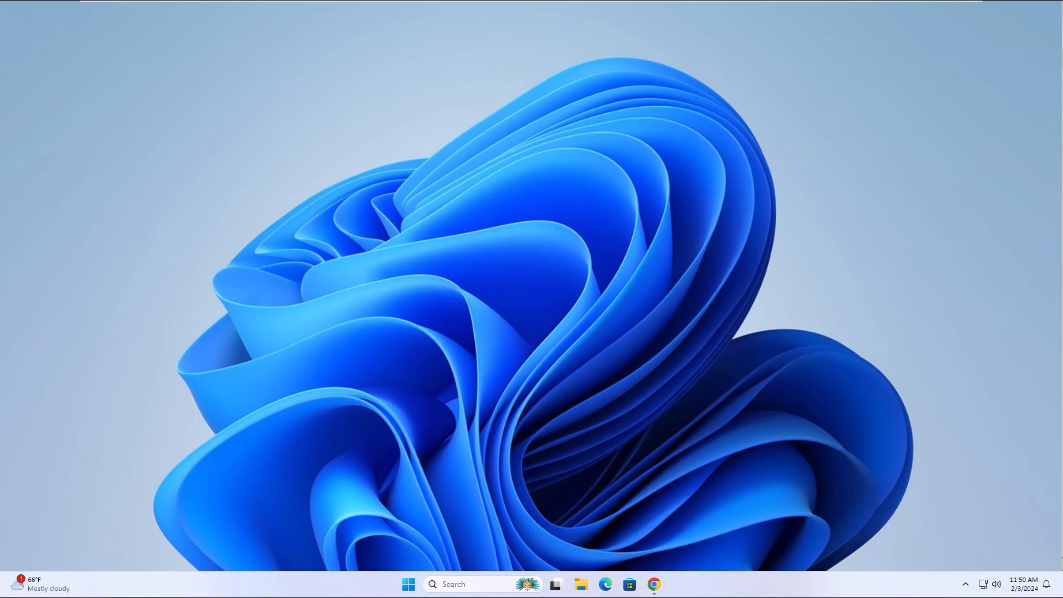